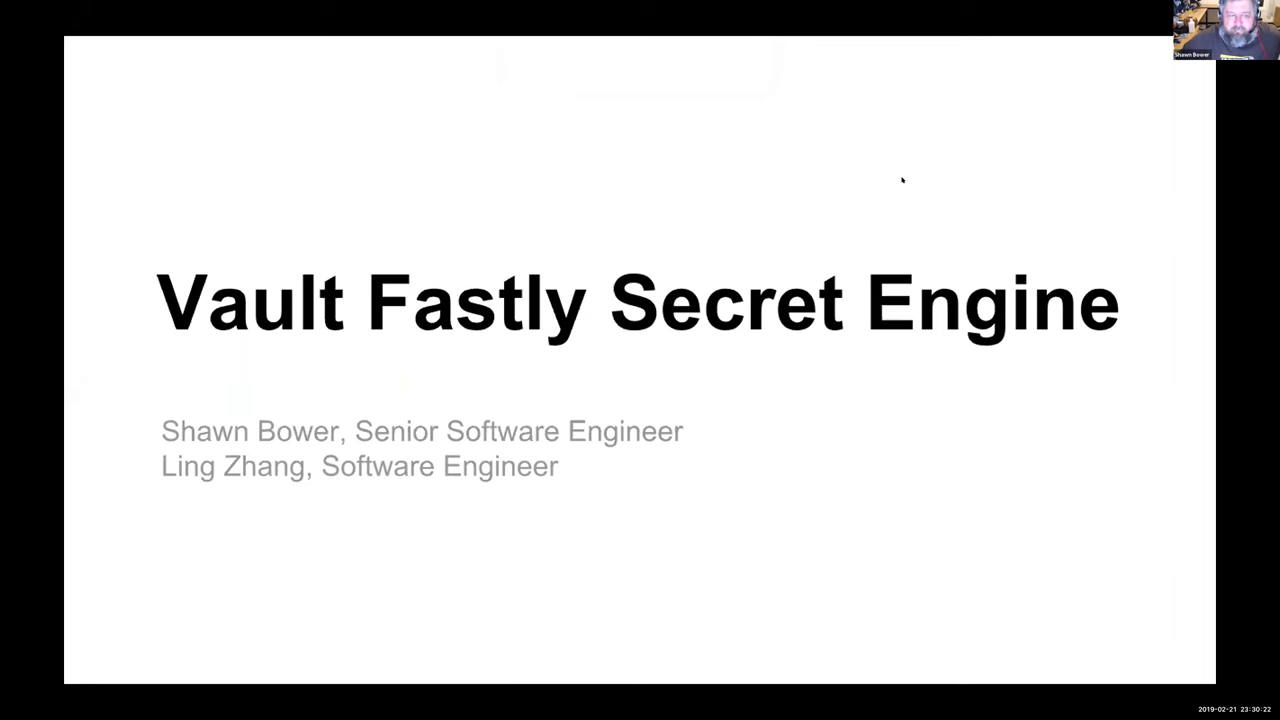
mouse_move(744, 482)
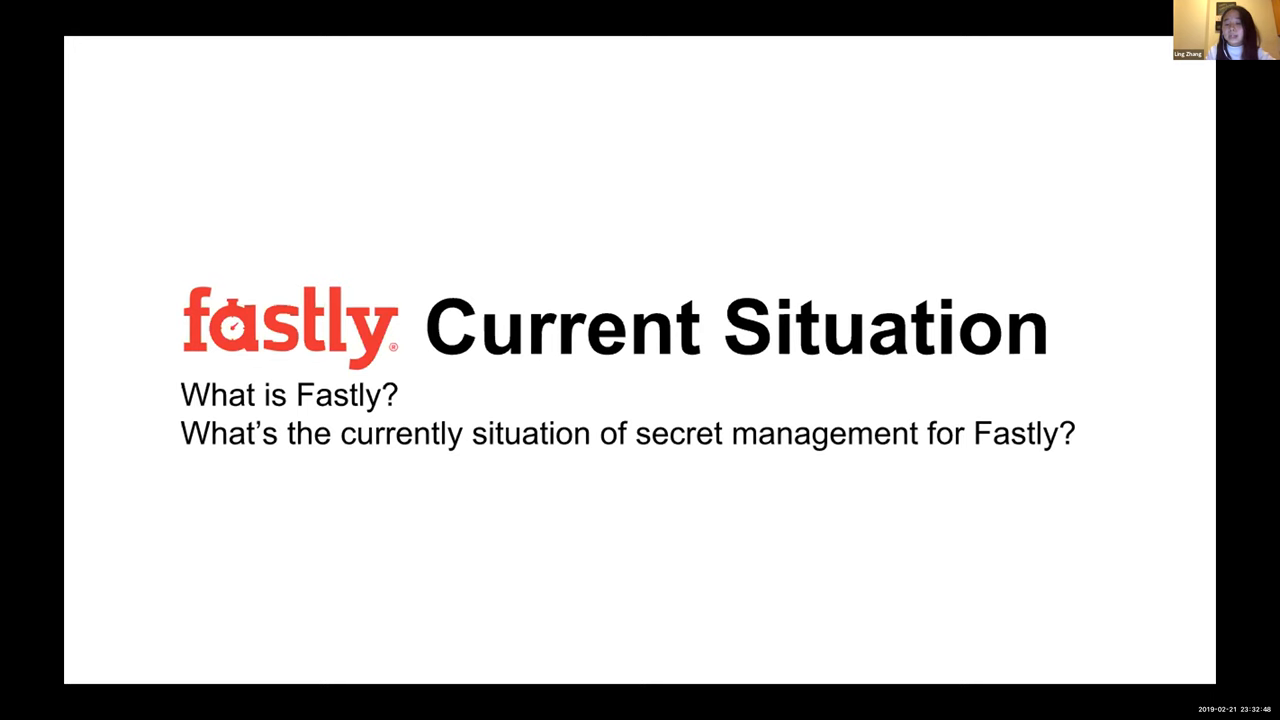
Advance to the slide on Fastly Global Tokens and Fastly Purge Tokens.
key(Right)
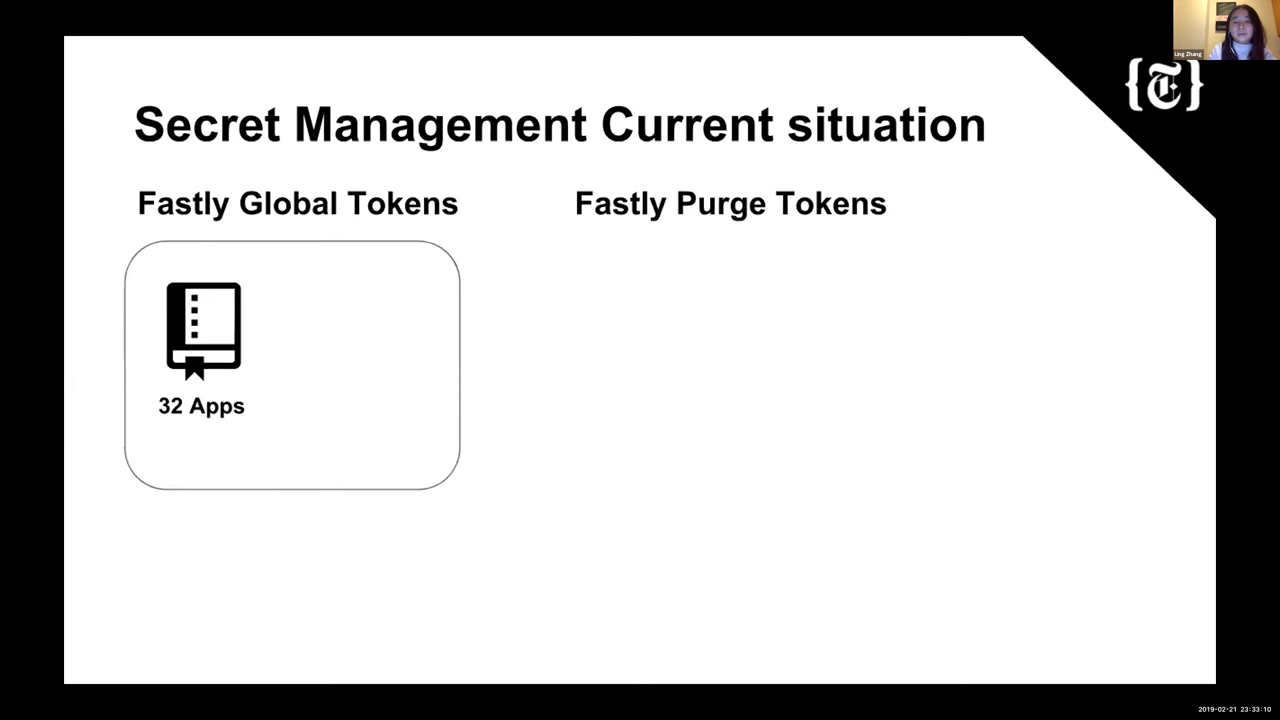
Advance past the current-situation builds to the Problems to solve heading.
key(right)
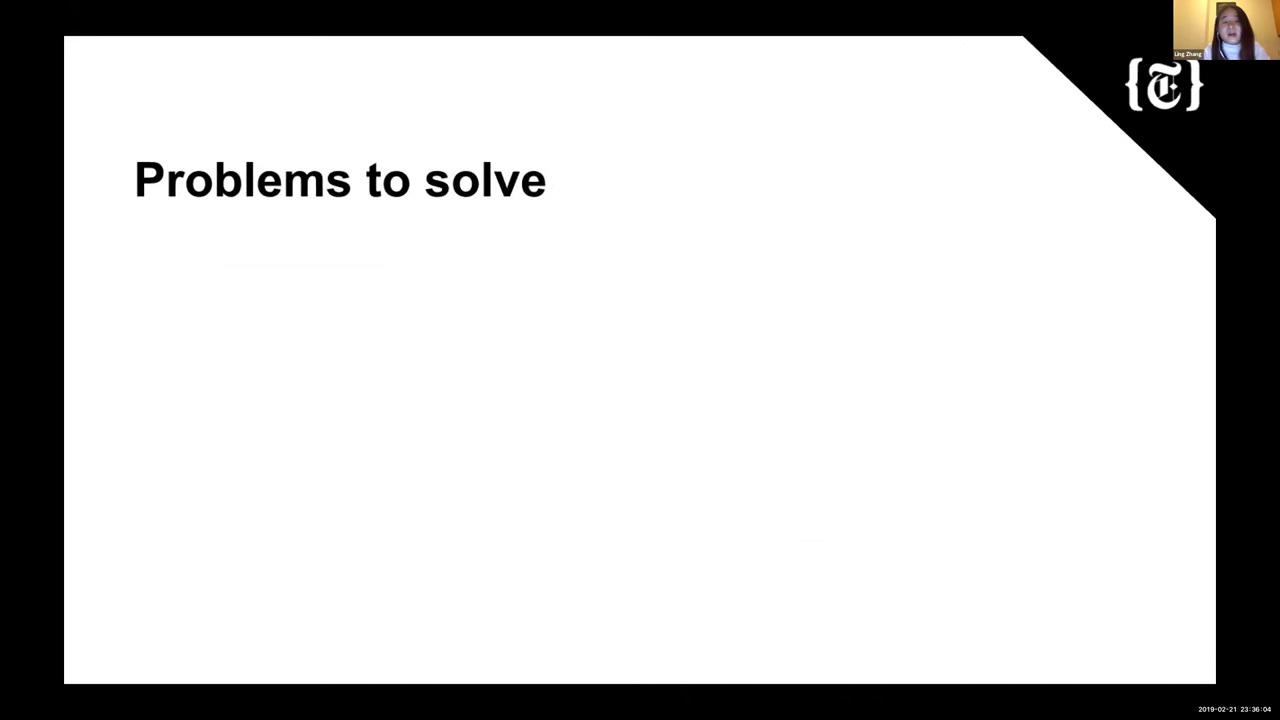
key(Right)
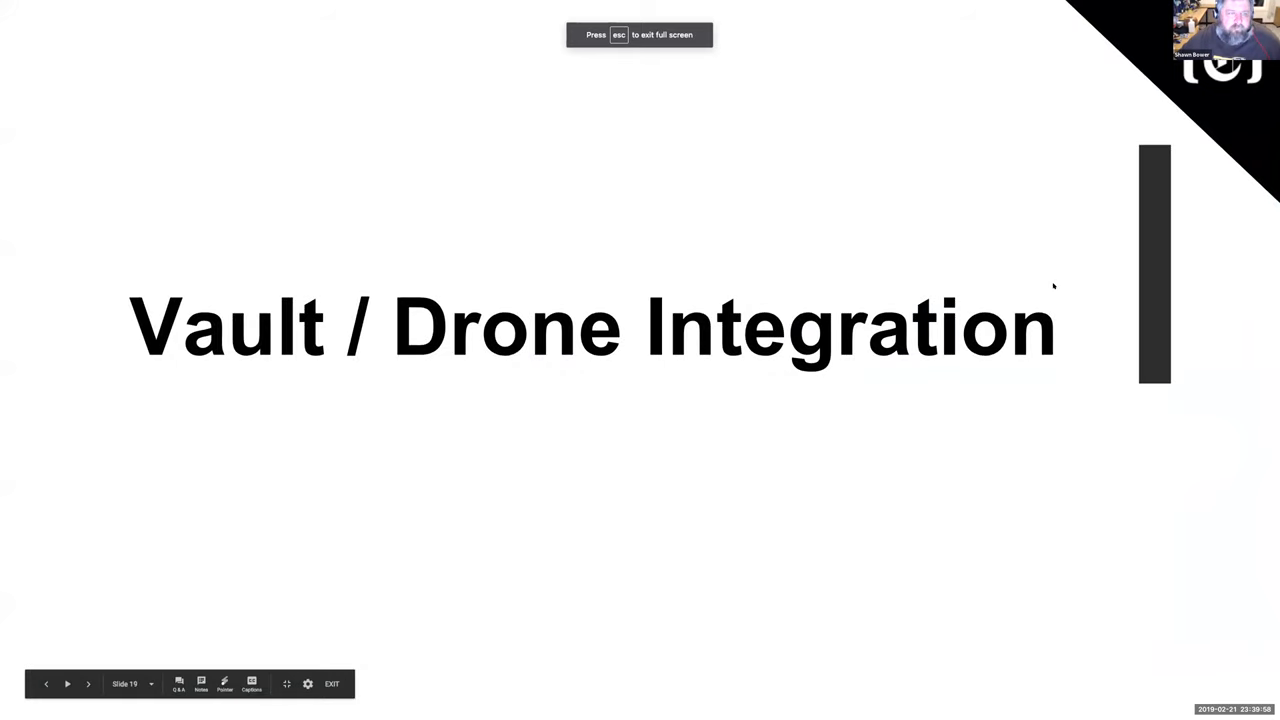
click(87, 683)
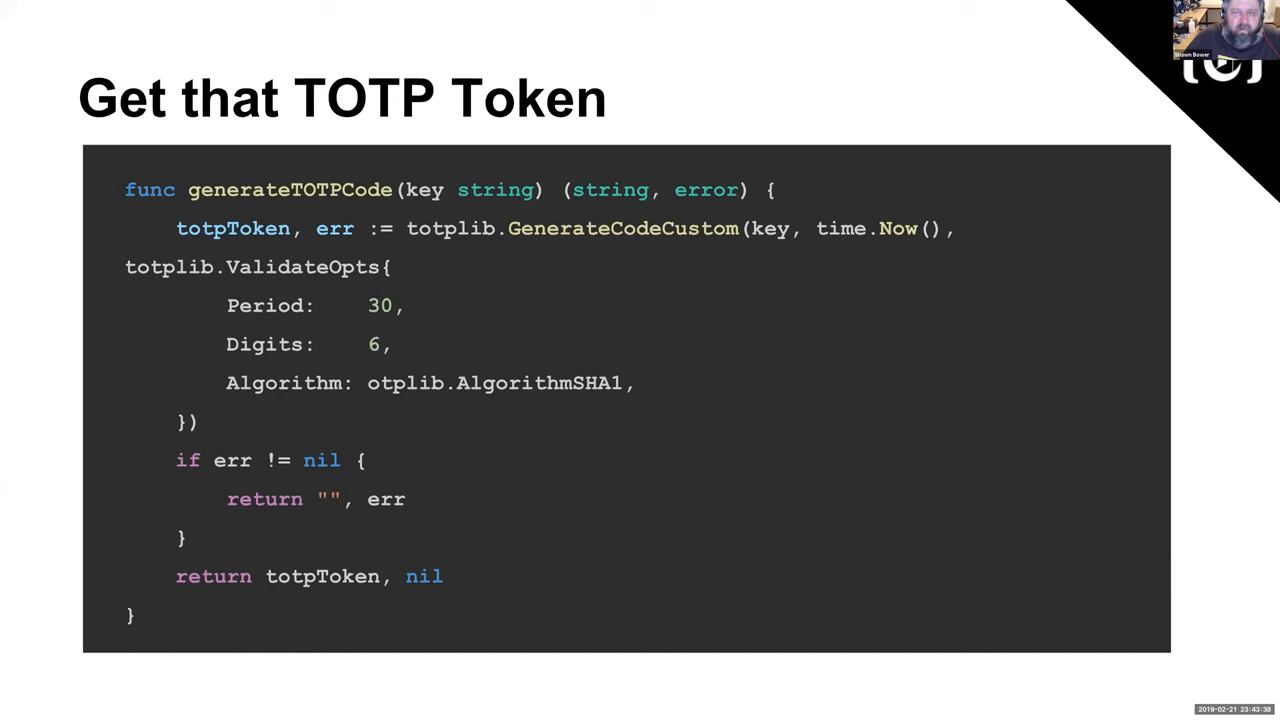
key(Right)
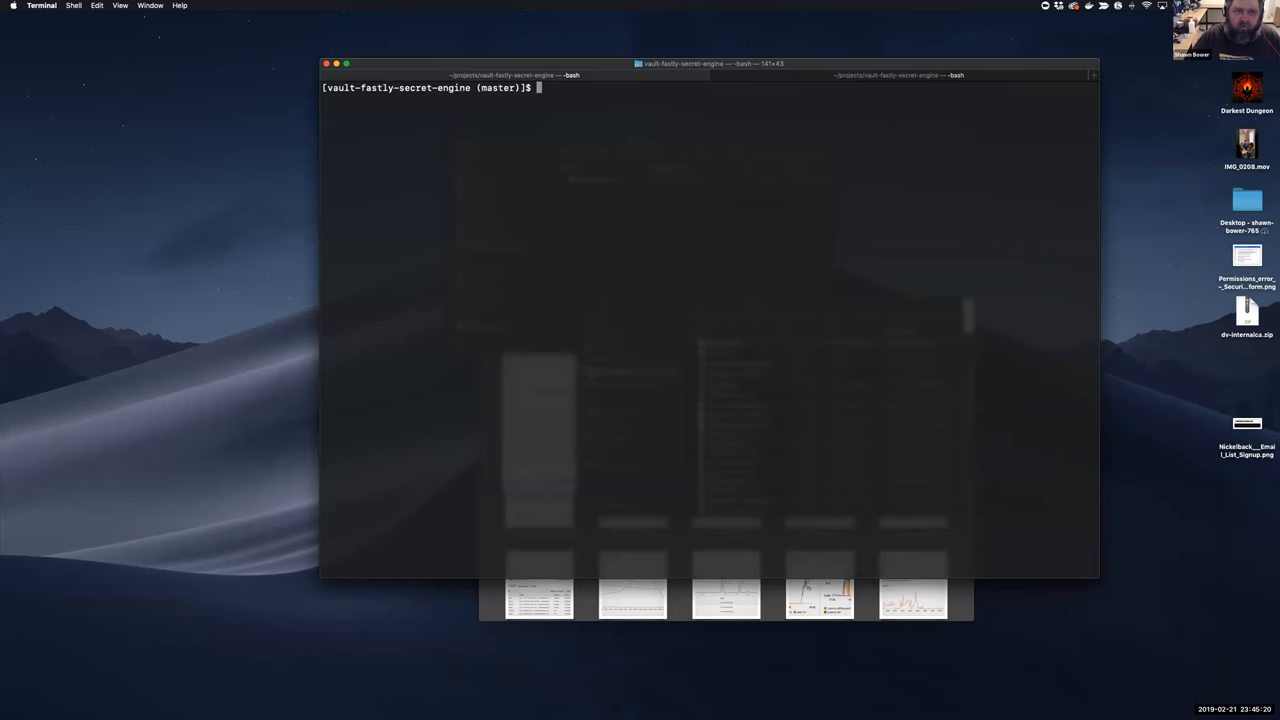
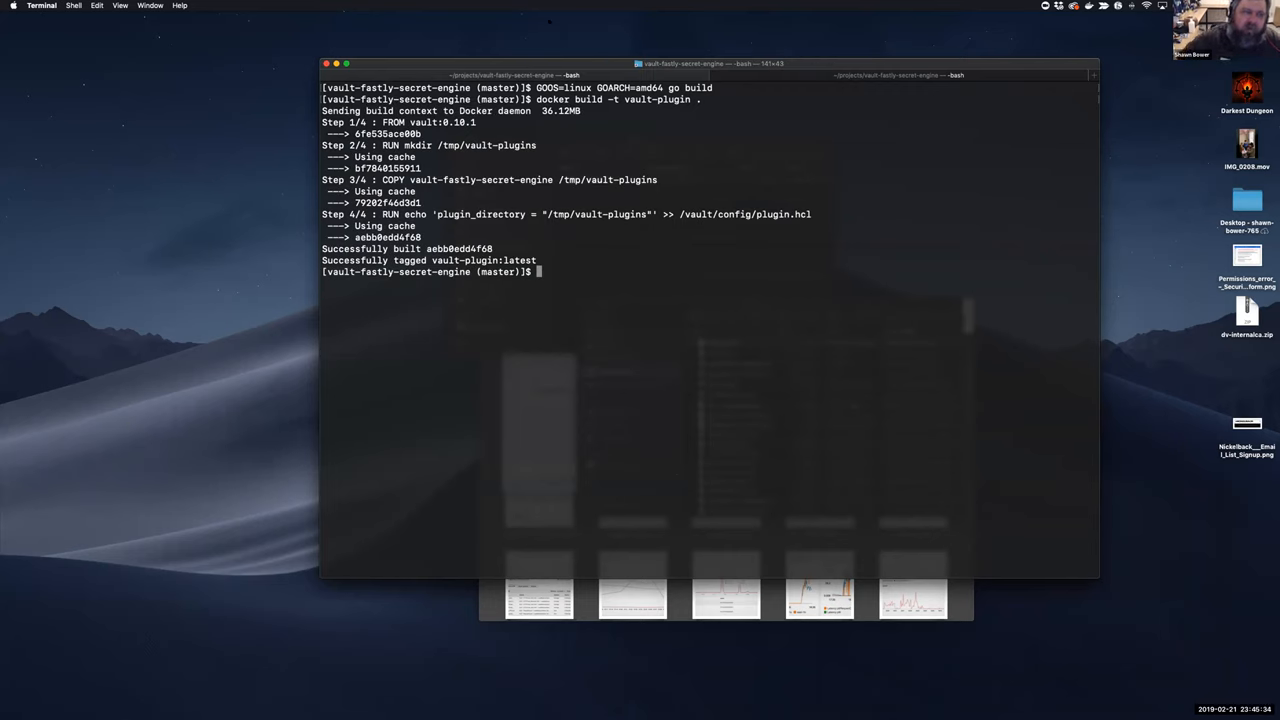
Build the plugin with GOOS=linux GOARCH=amd64 and prepare the Vault docker run command.
drag(380, 122, 476, 122)
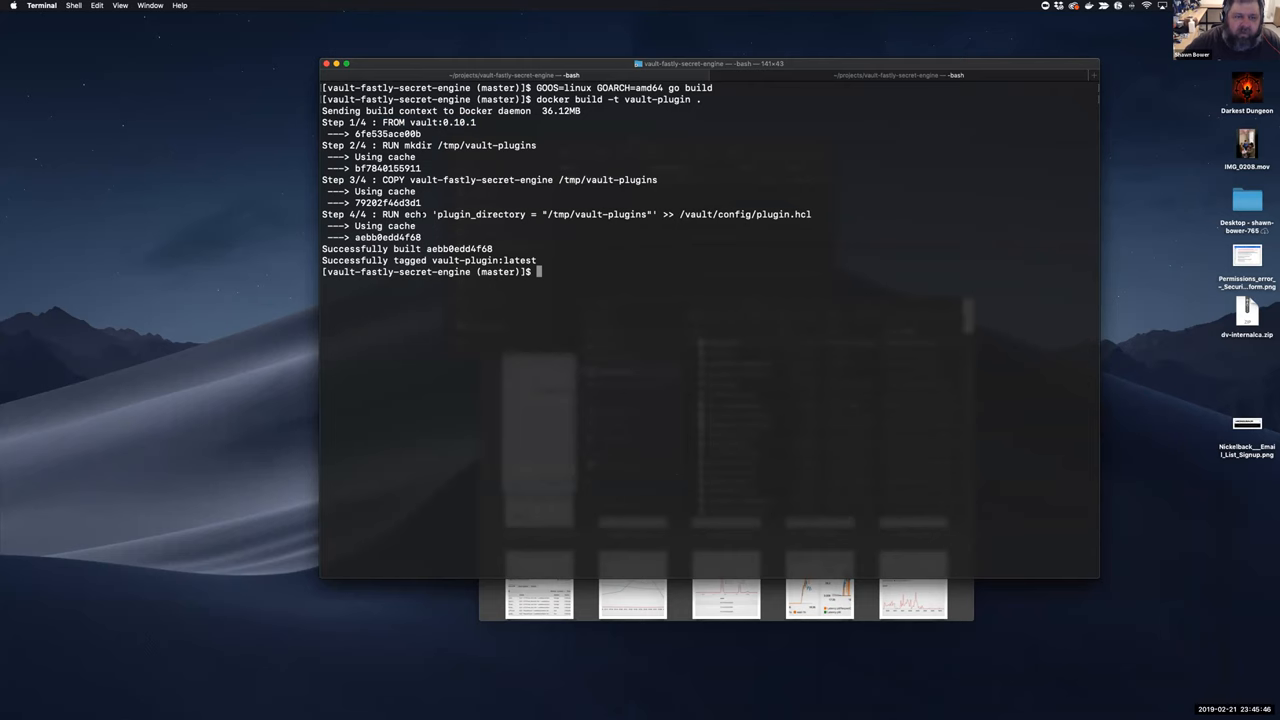
Select the /vault/config/plugin.hcl path in the output and rerun the Linux build.
double_click(800, 214)
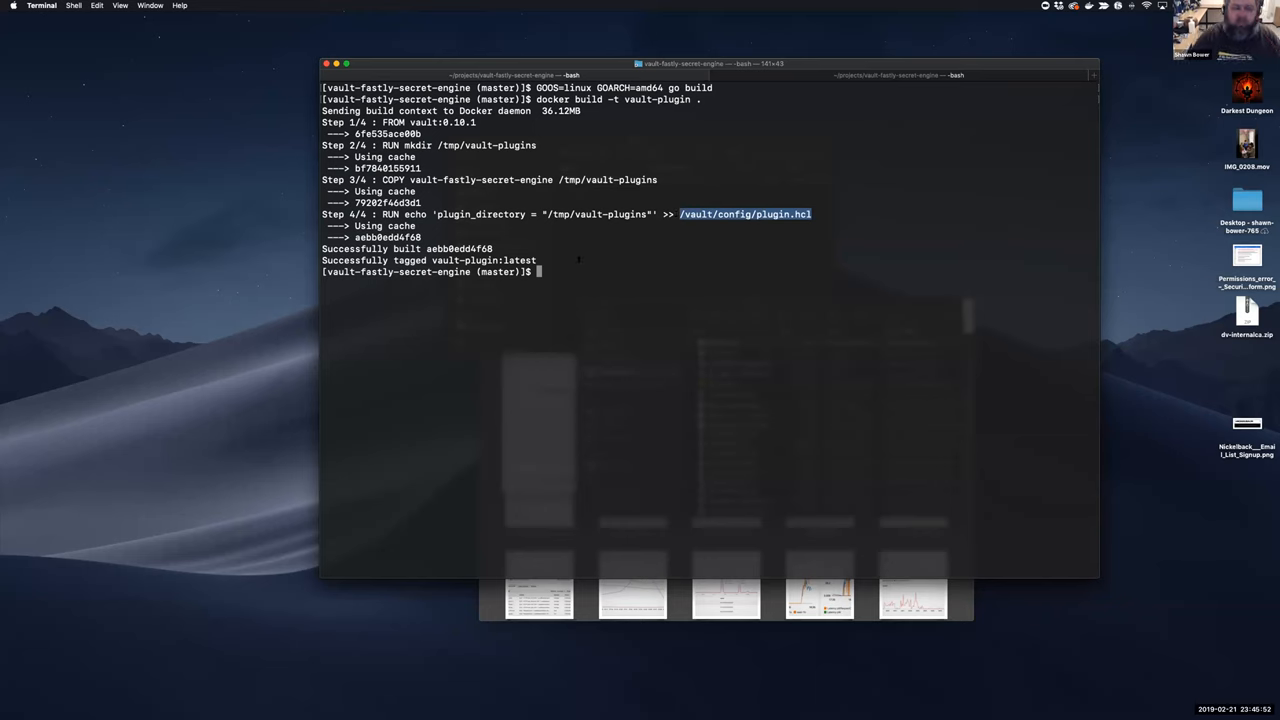
text(GOOS=linux GOARCH=amd64 go build)
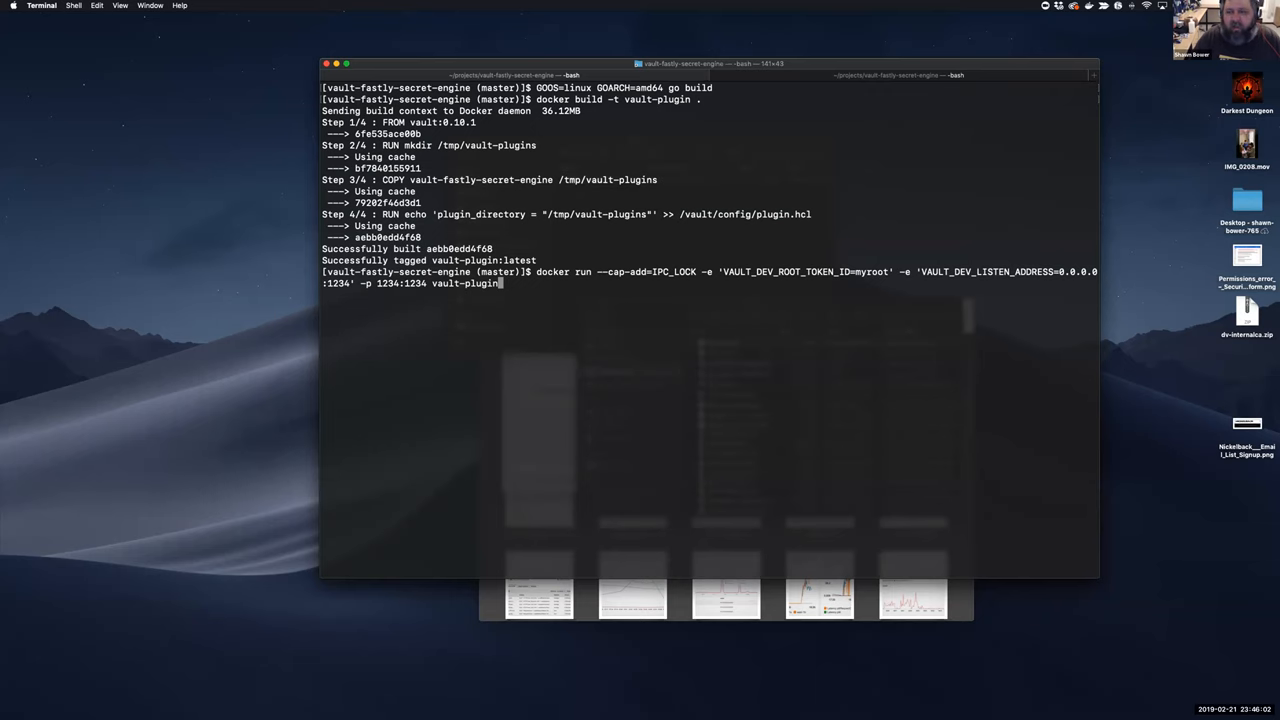
Run the vault-plugin container and scroll back through the dev-mode output.
key(Return)
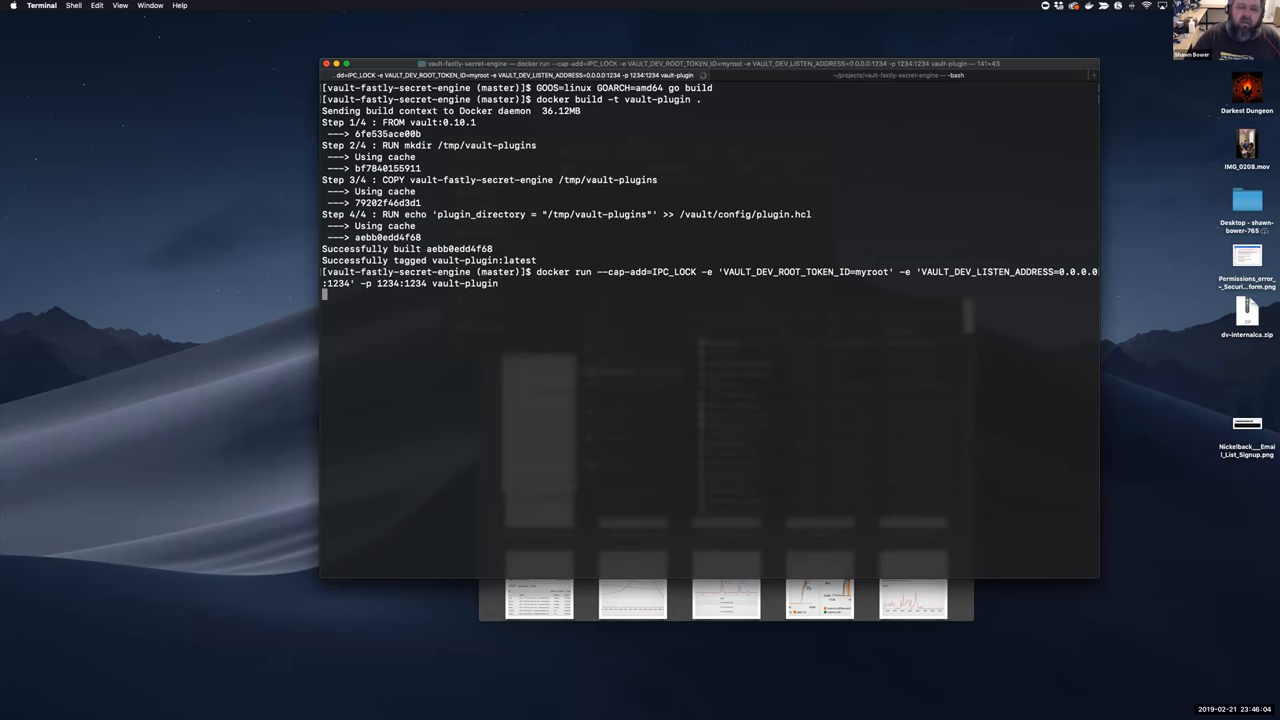
key(Return)
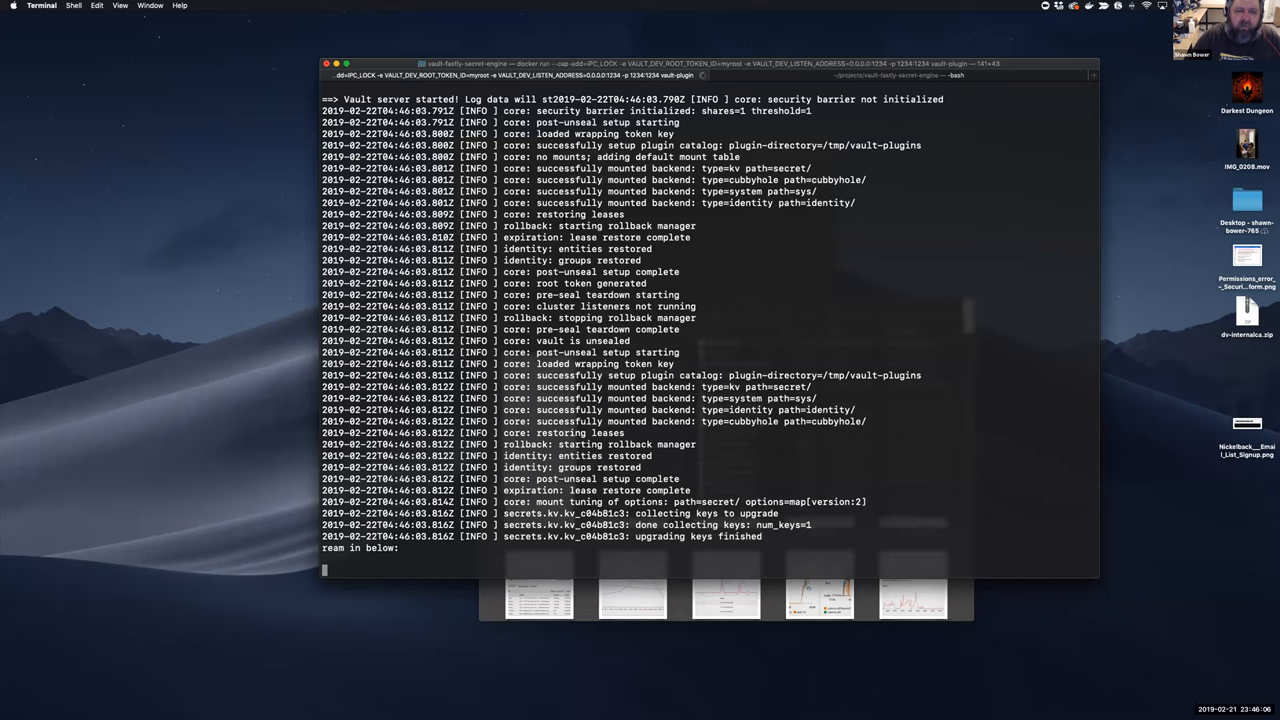
scroll(up, 3)
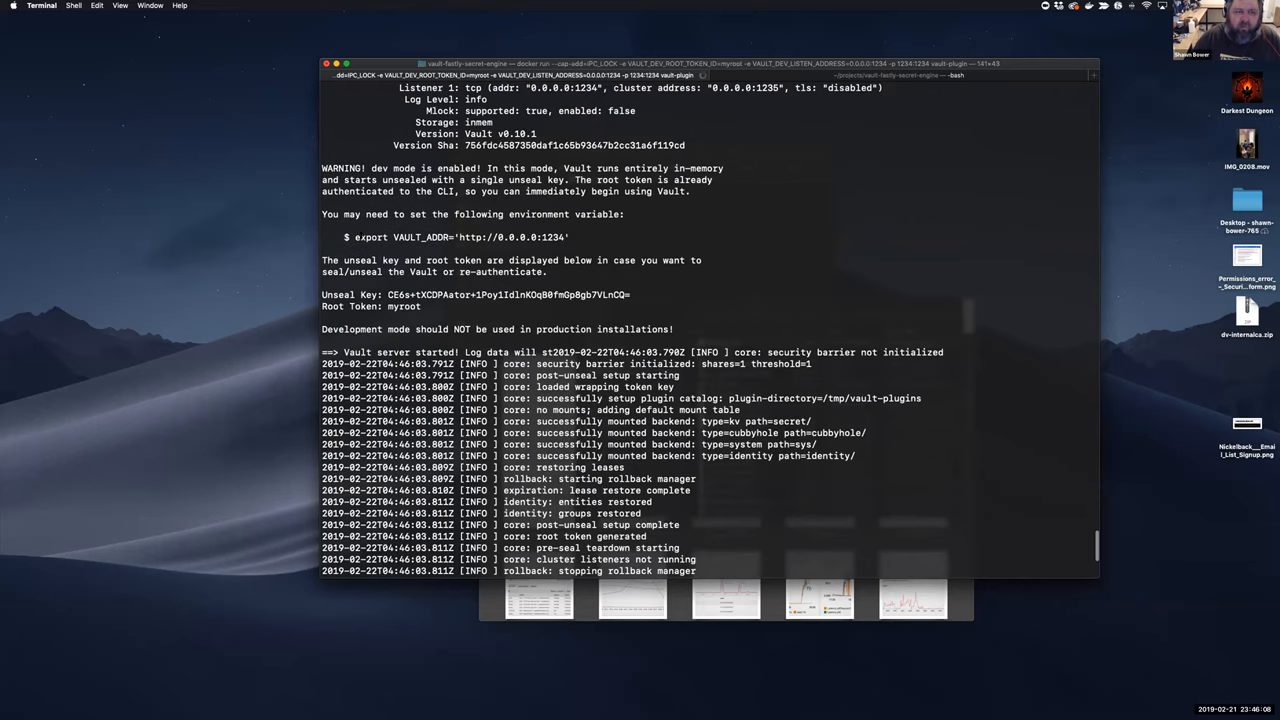
drag(355, 237, 570, 237)
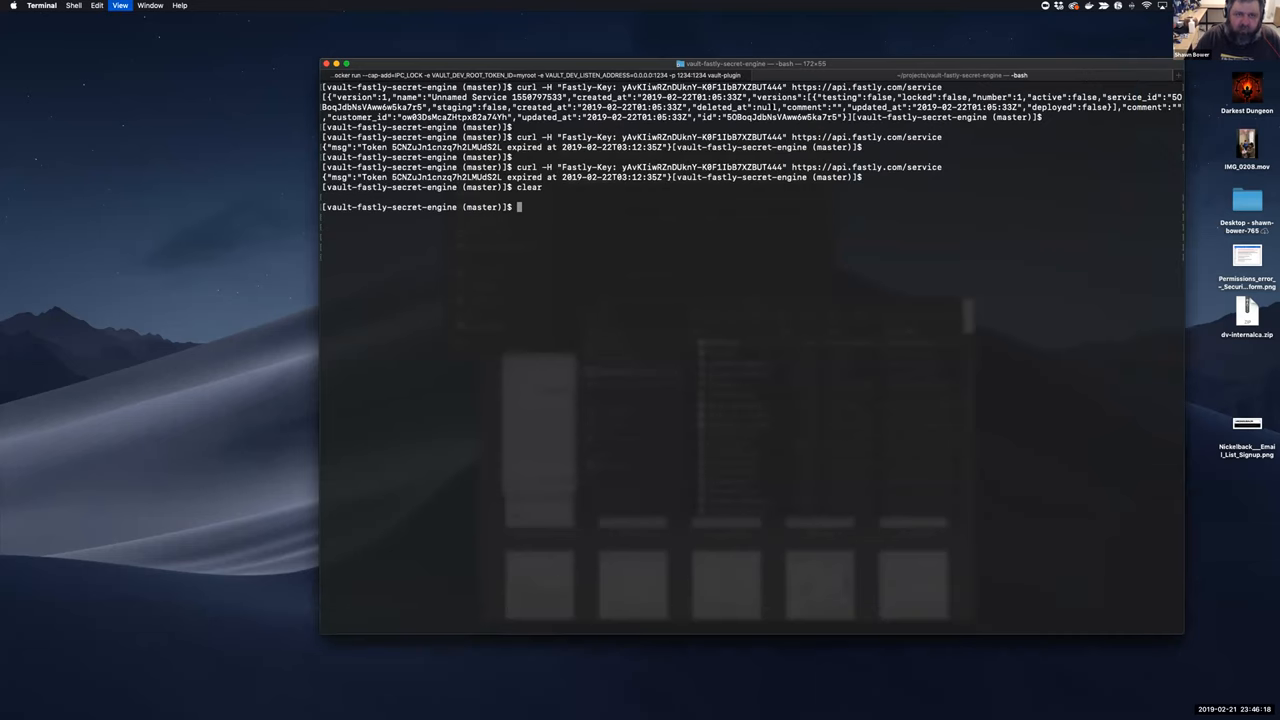
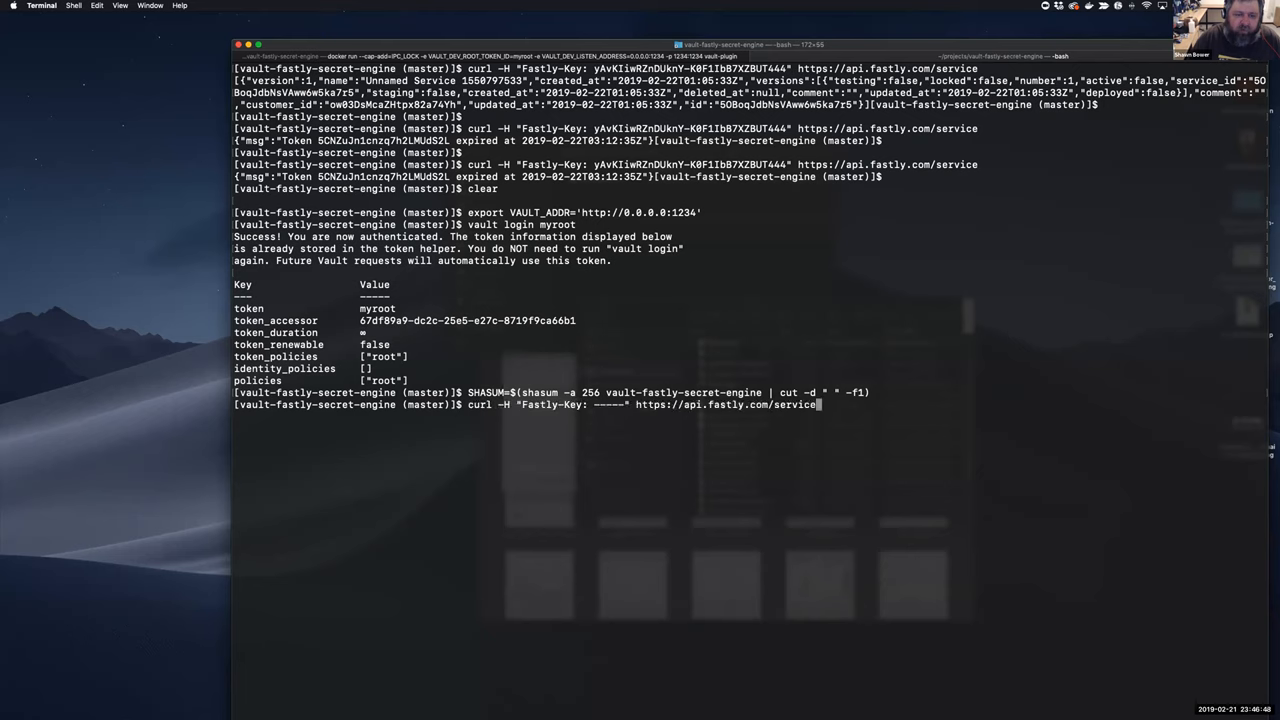
Register vault-fastly-secret-engine in sys/plugins/catalog using the $SHASUM checksum.
text(vault secrets enable -path="fastly" -plugin-name="vault-fastly-secret-engine" plugin)
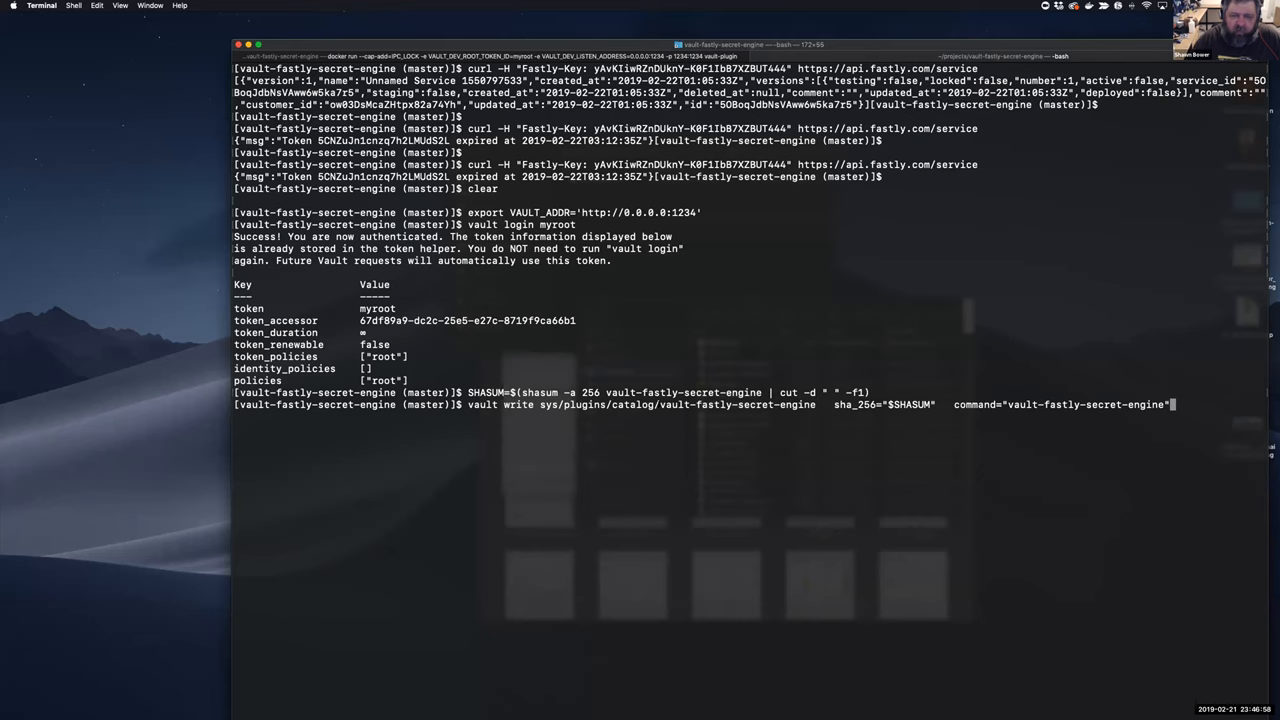
double_click(737, 405)
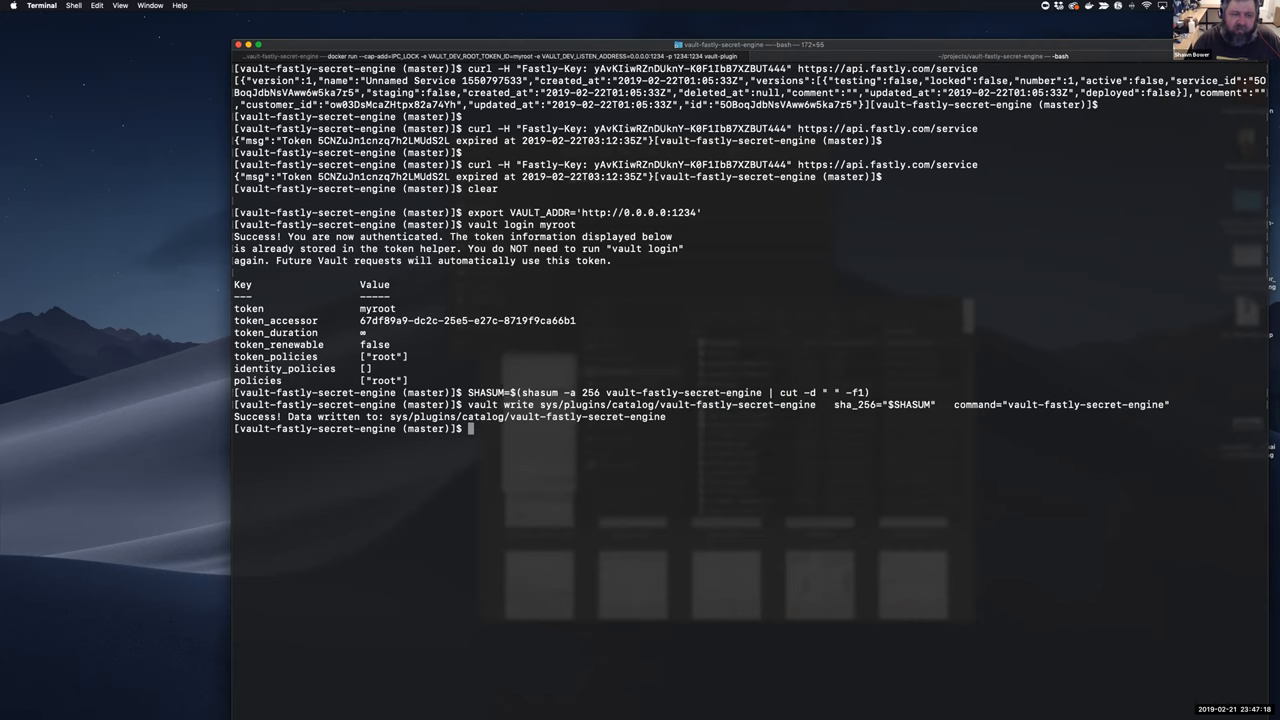
Mount vault-fastly-secret-engine at path fastly with vault secrets enable.
text(clear)
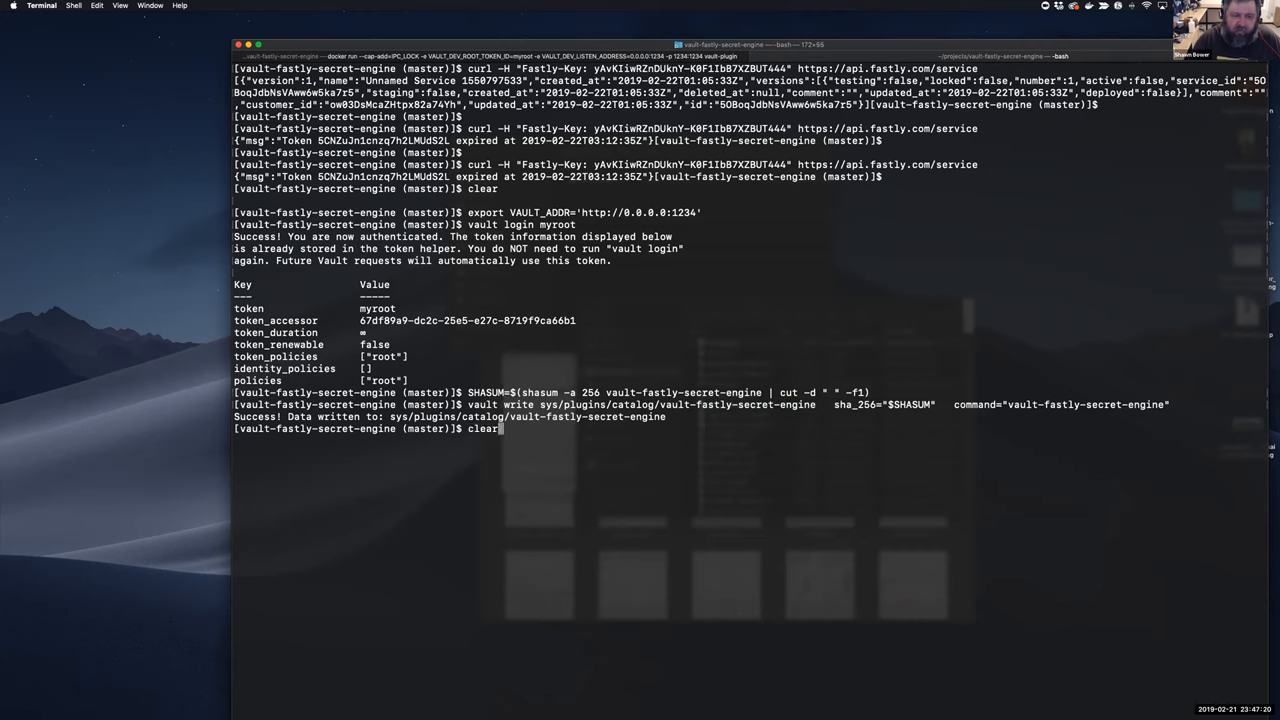
text(./secret.sh)
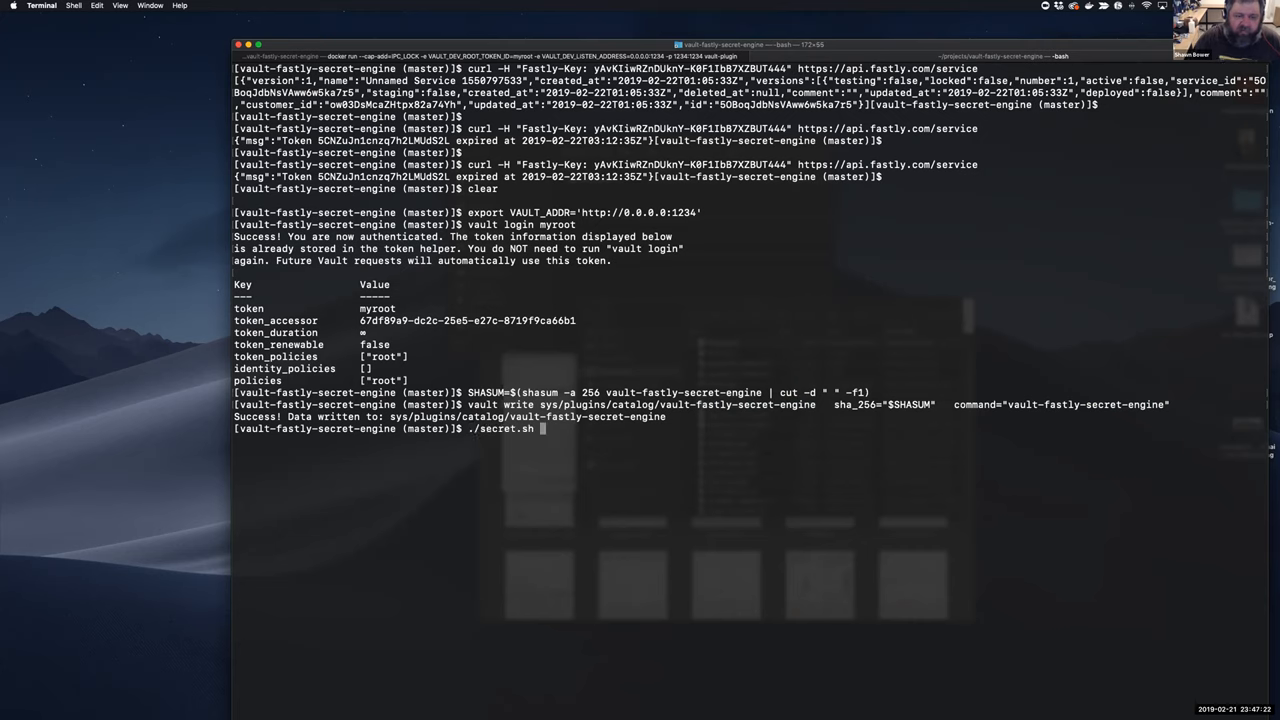
text(vault secrets enable -path="fastly" -plugin-name="vault-fastly-secret-engine" plugin)
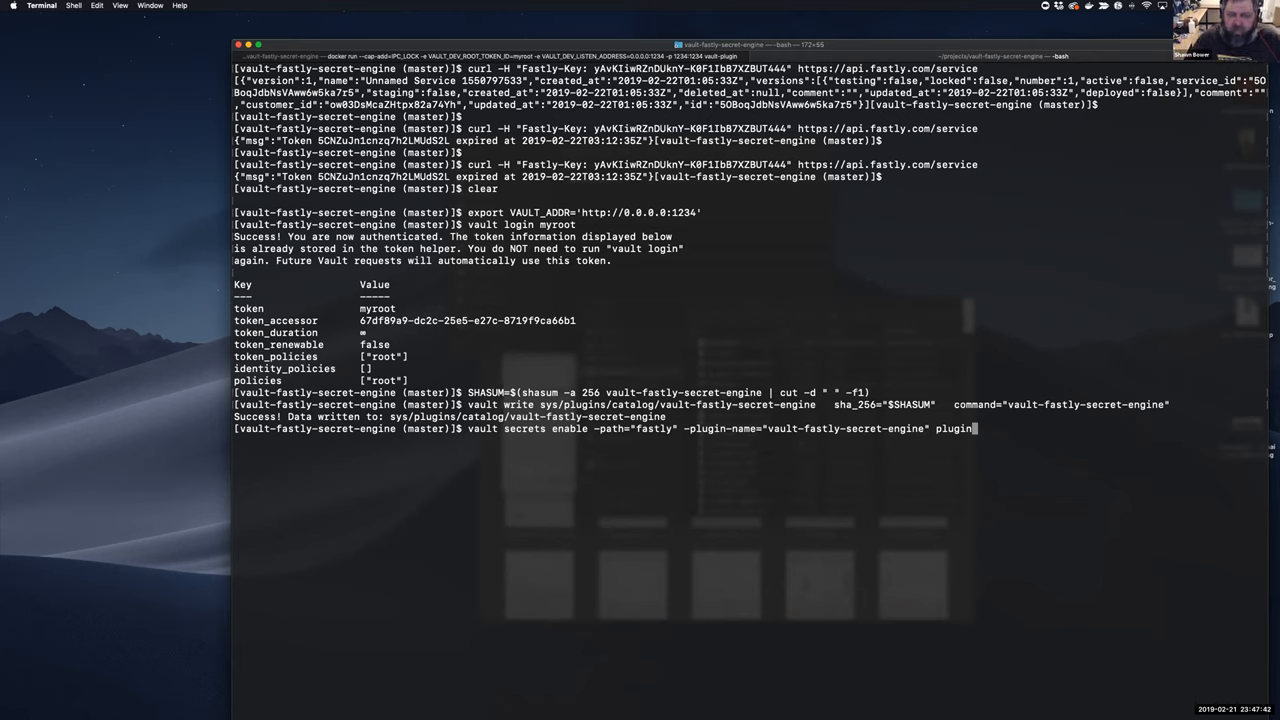
key(enter)
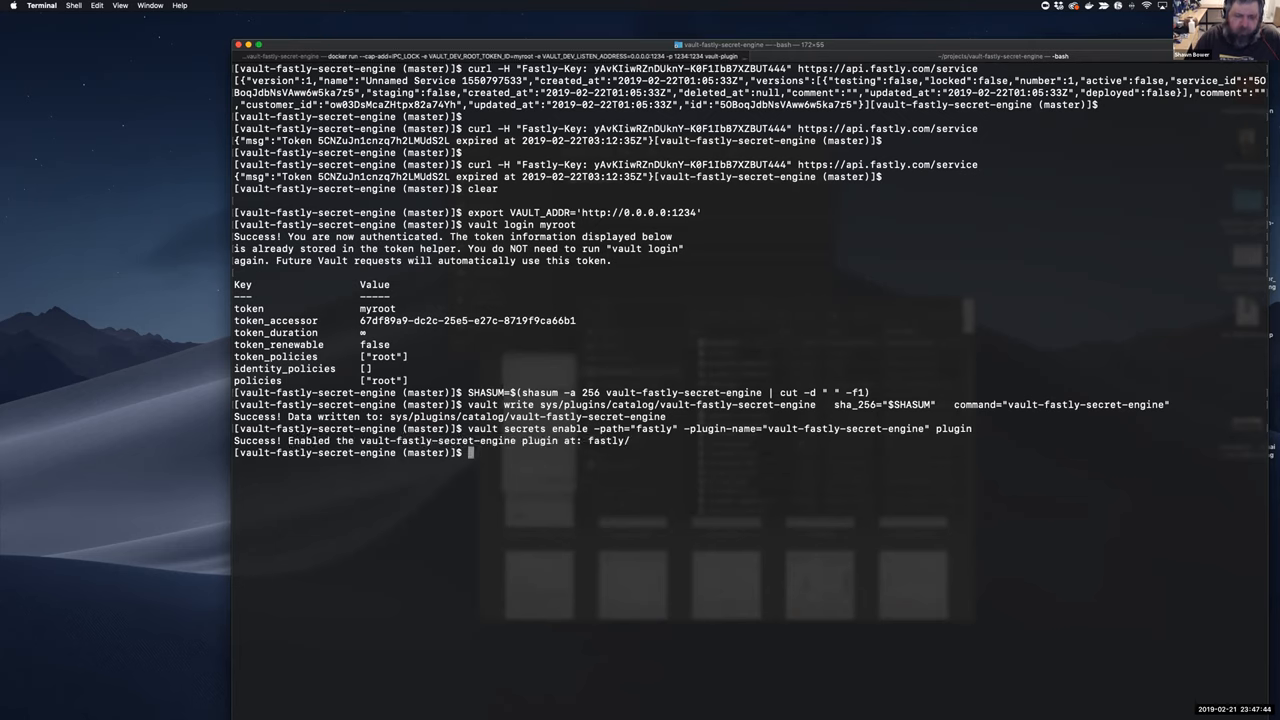
Run secret.sh to write the Fastly configuration to fastly/config.
text(vault secrets enable -path="fastly" -plugin-name="vault-fastly-secret-engine" plugin)
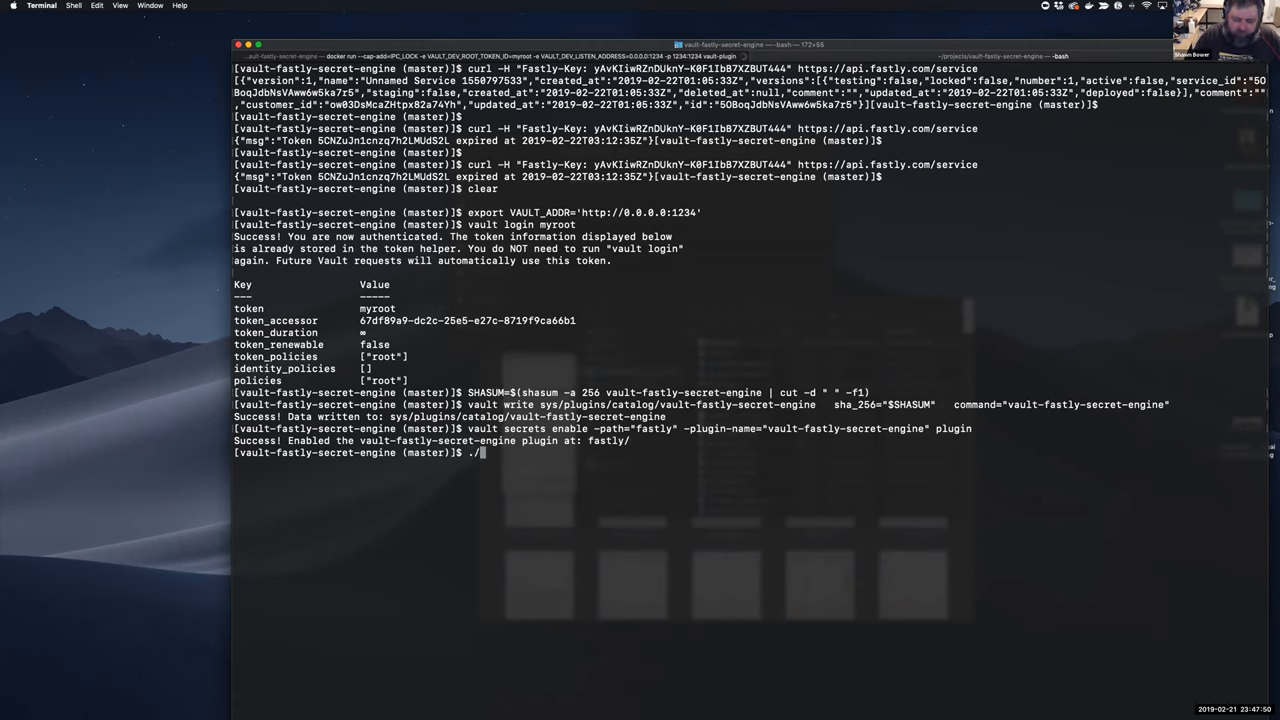
text(secret.sh)
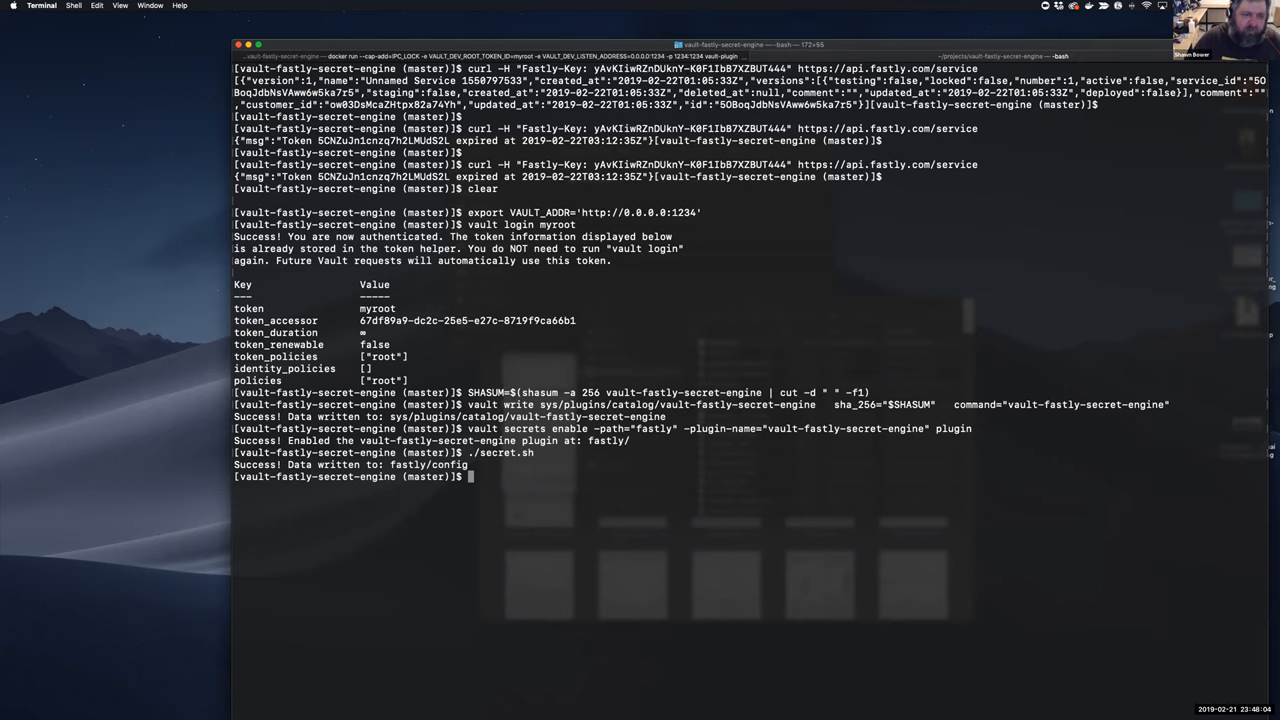
Generate a global-scope Fastly token for service 5OBoqJdbNsVAww6w5ka7r5 via fastly/generate.
text(vault secrets enable -path="fastly" -plugin-name="vault-fastly-secret-engine" plugin)
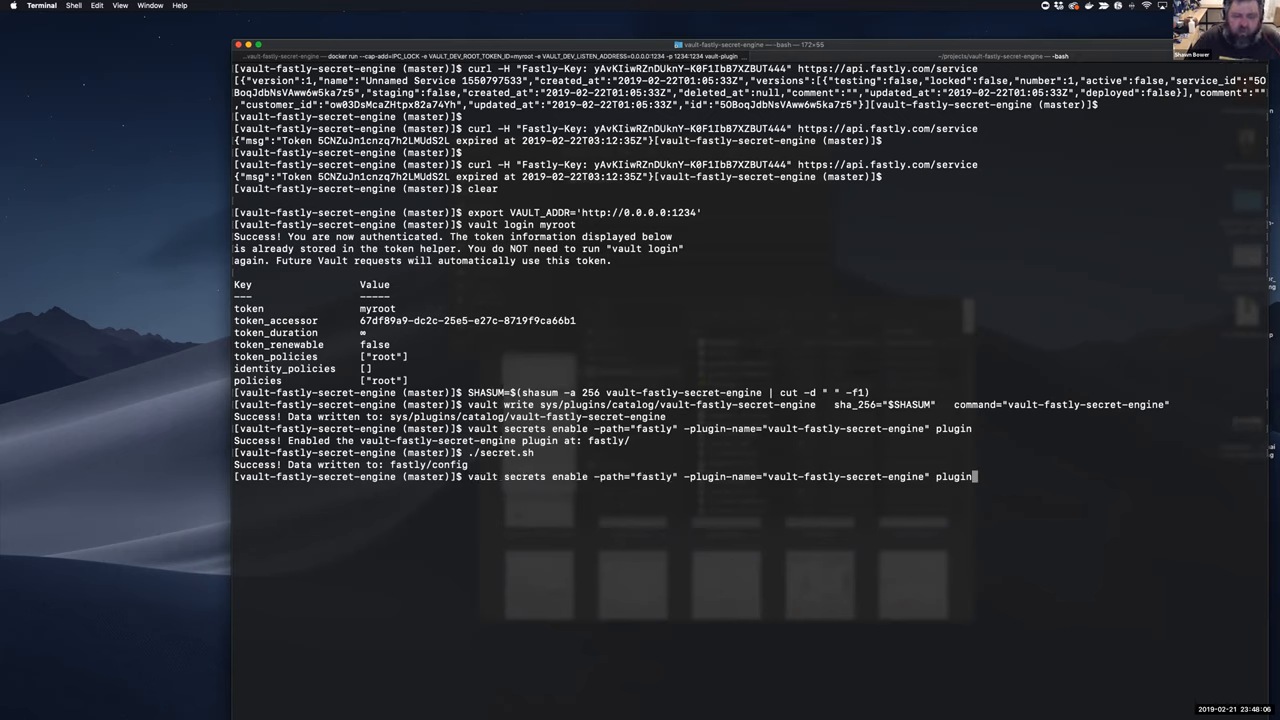
text(vault login myroot)
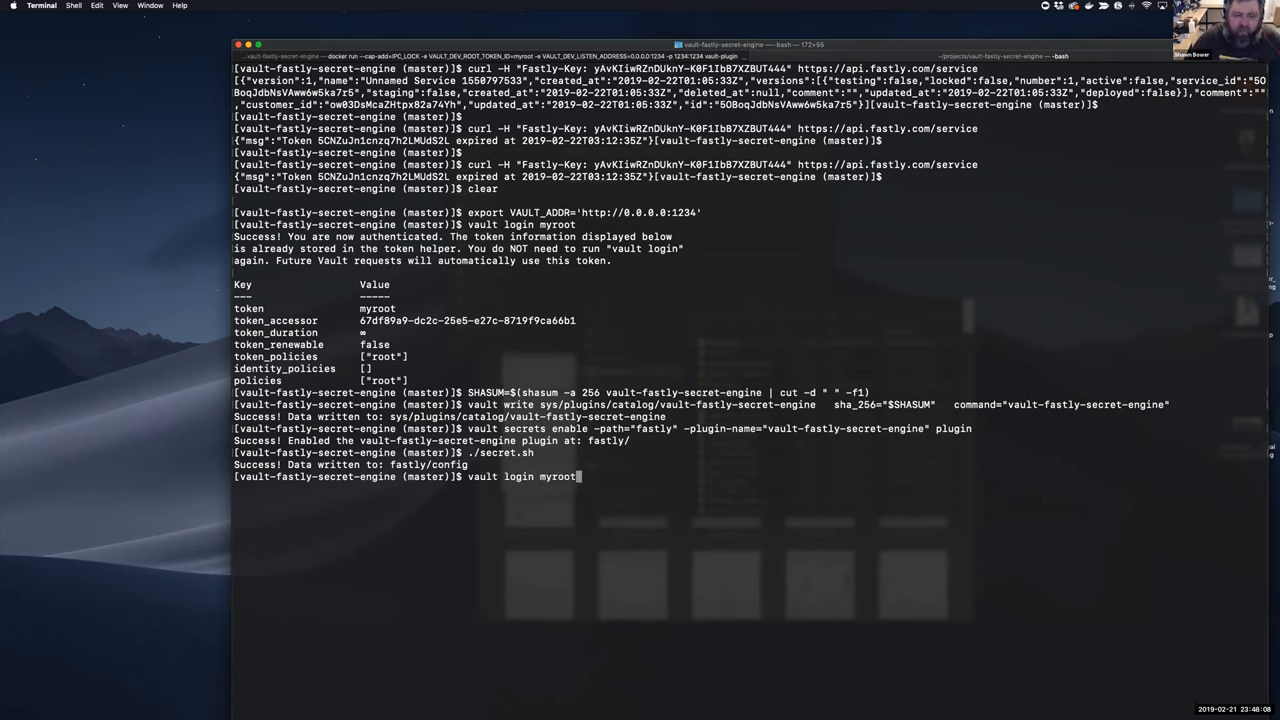
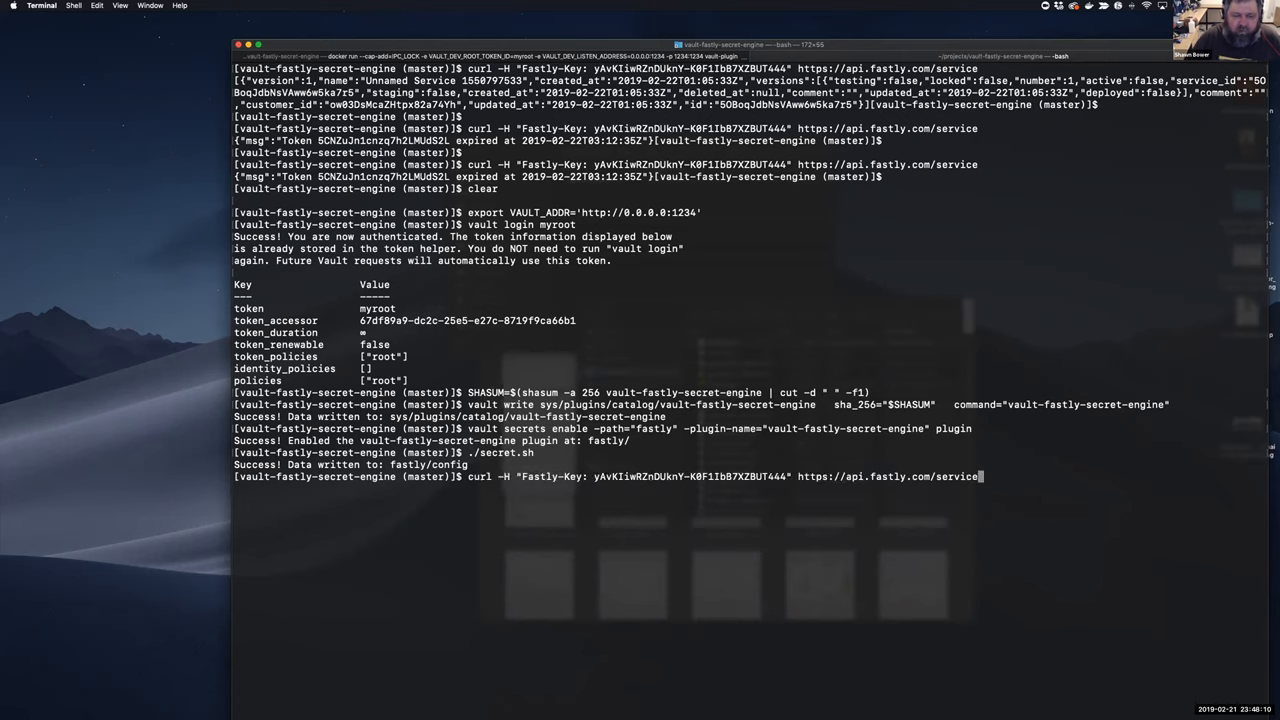
text(vault write fastly/generate scope="global" service_id="5OBoqJdbNsVAww6w5ka7r5")
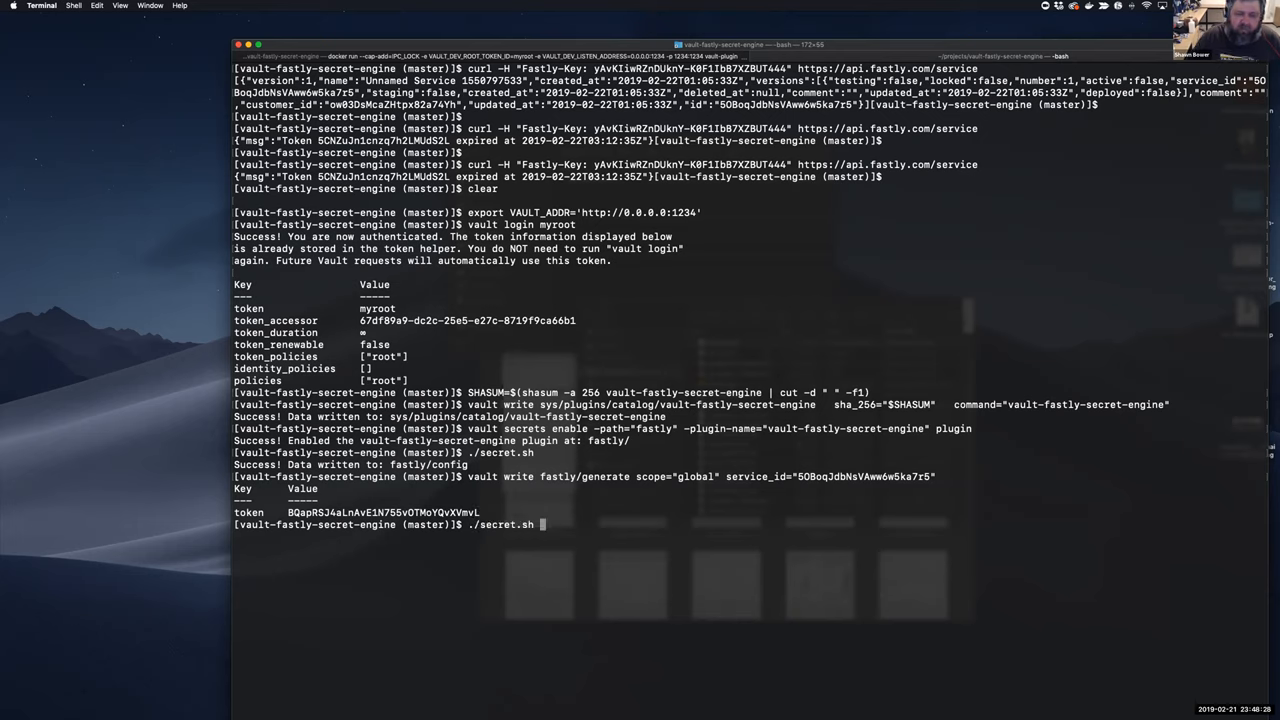
Rerun the Fastly service API curl with the old key, showing the expired token.
text(vault login myroot)
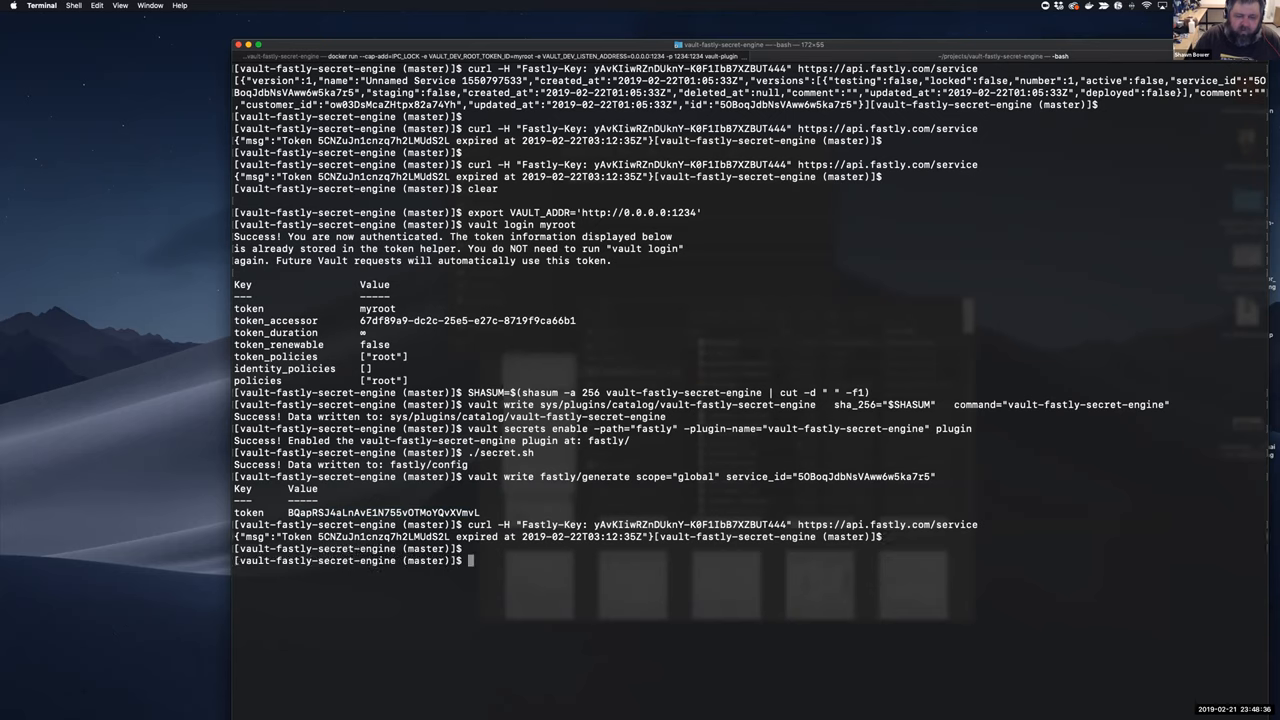
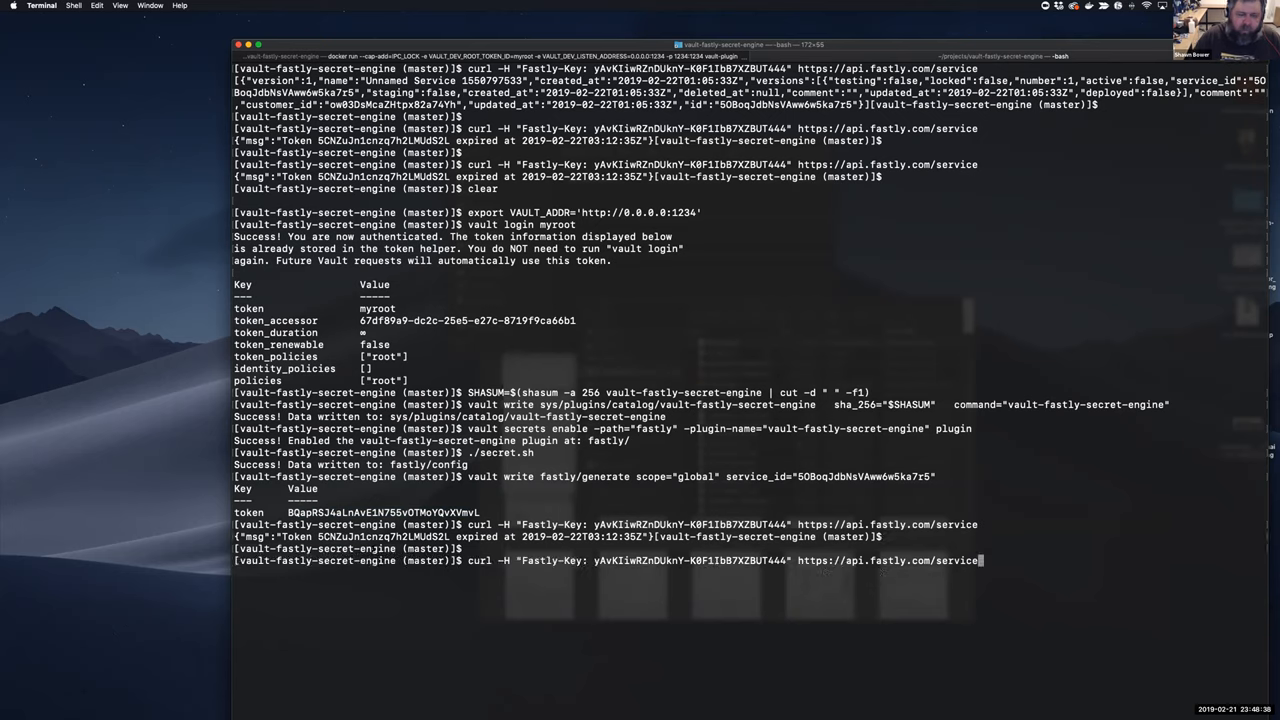
Run curl against api.fastly.com/service with the new token as Fastly-Key to fetch service details.
double_click(360, 512)
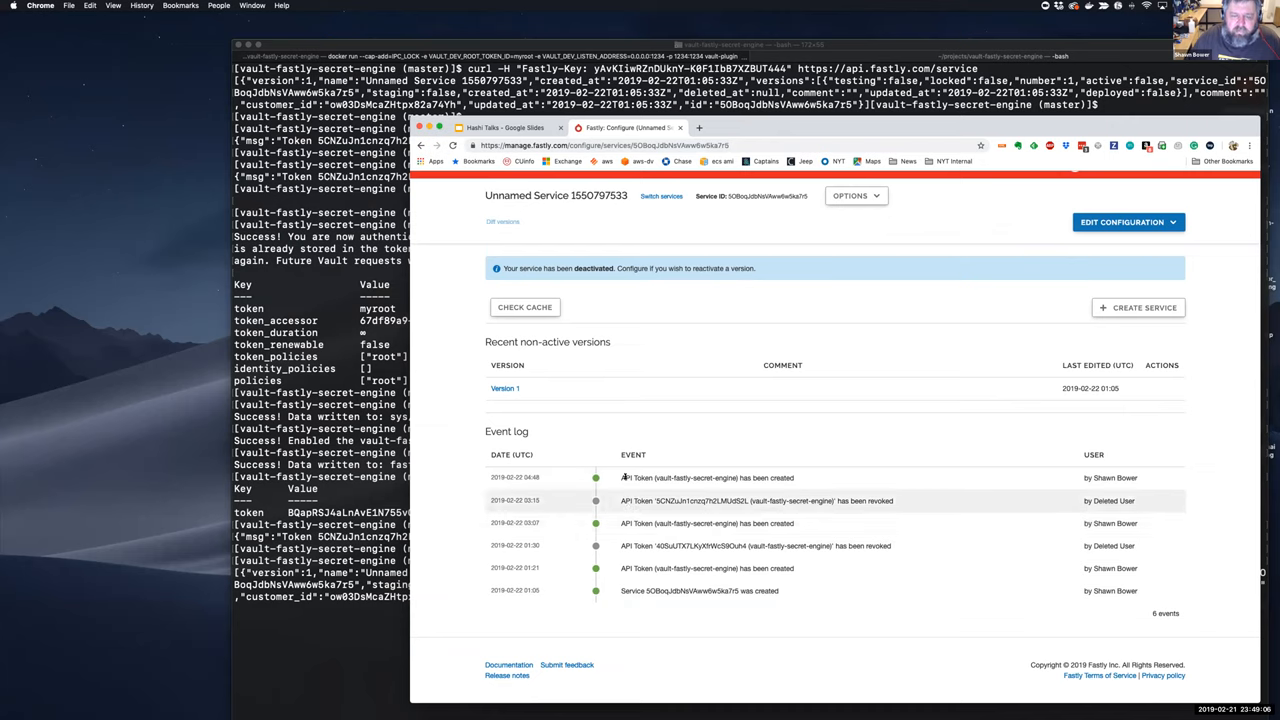
mouse_move(684, 492)
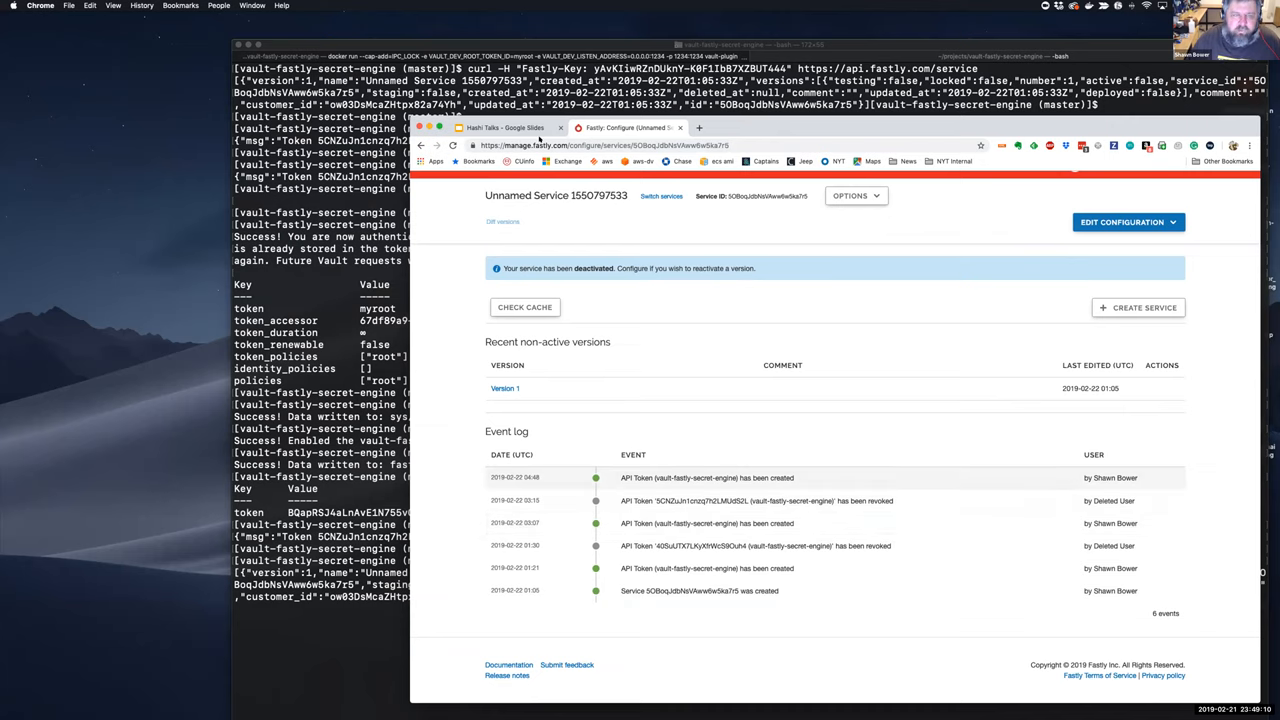
Switch to the Hashi Talks deck and present the Demo slide full screen.
click(505, 127)
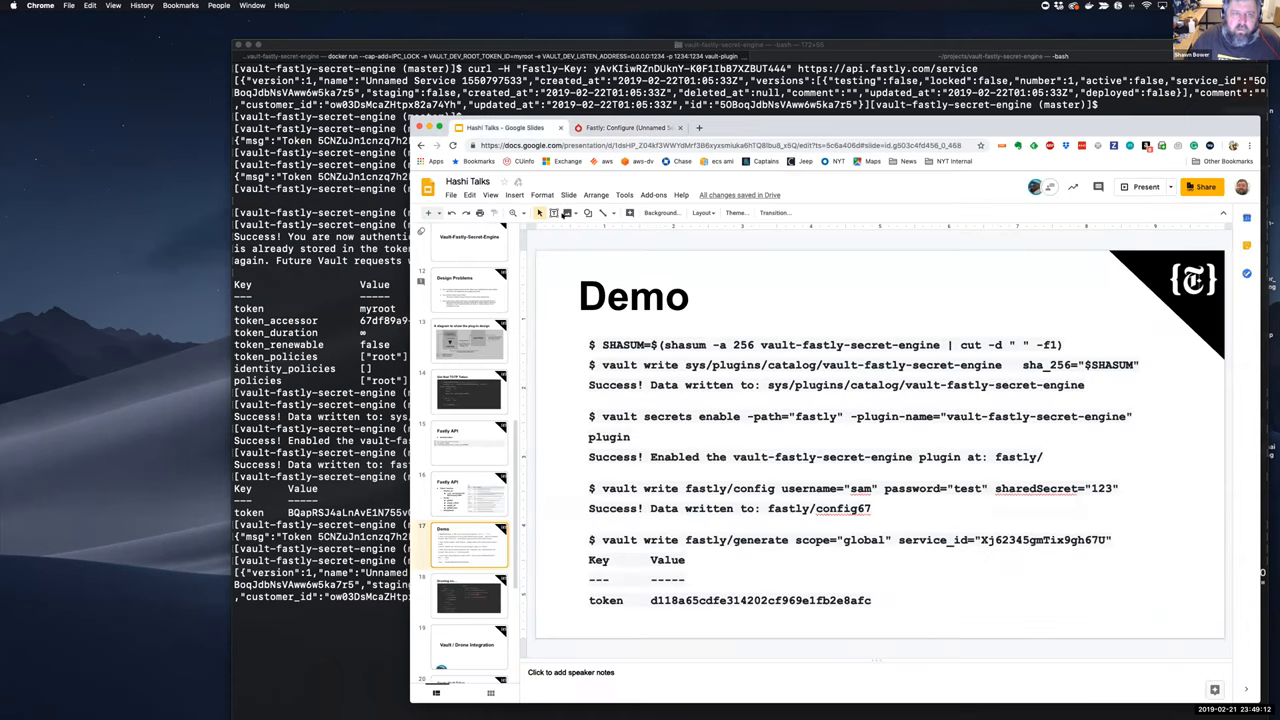
mouse_move(996, 197)
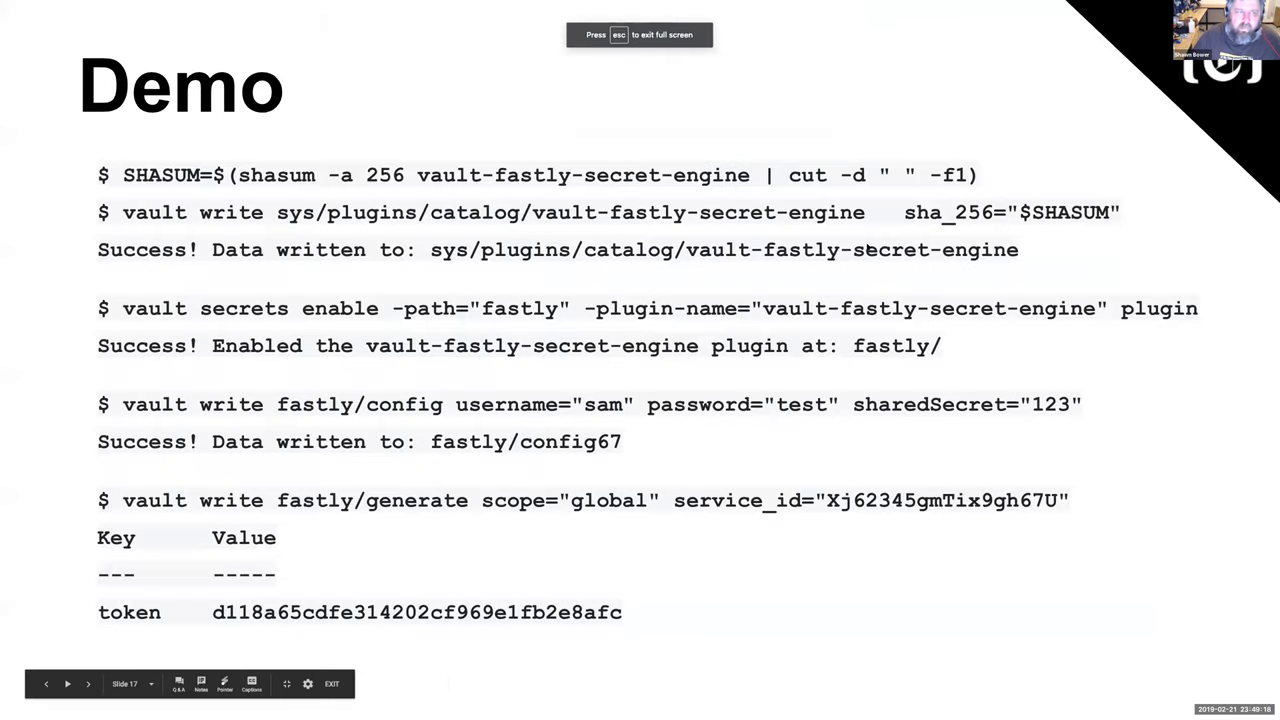
click(87, 684)
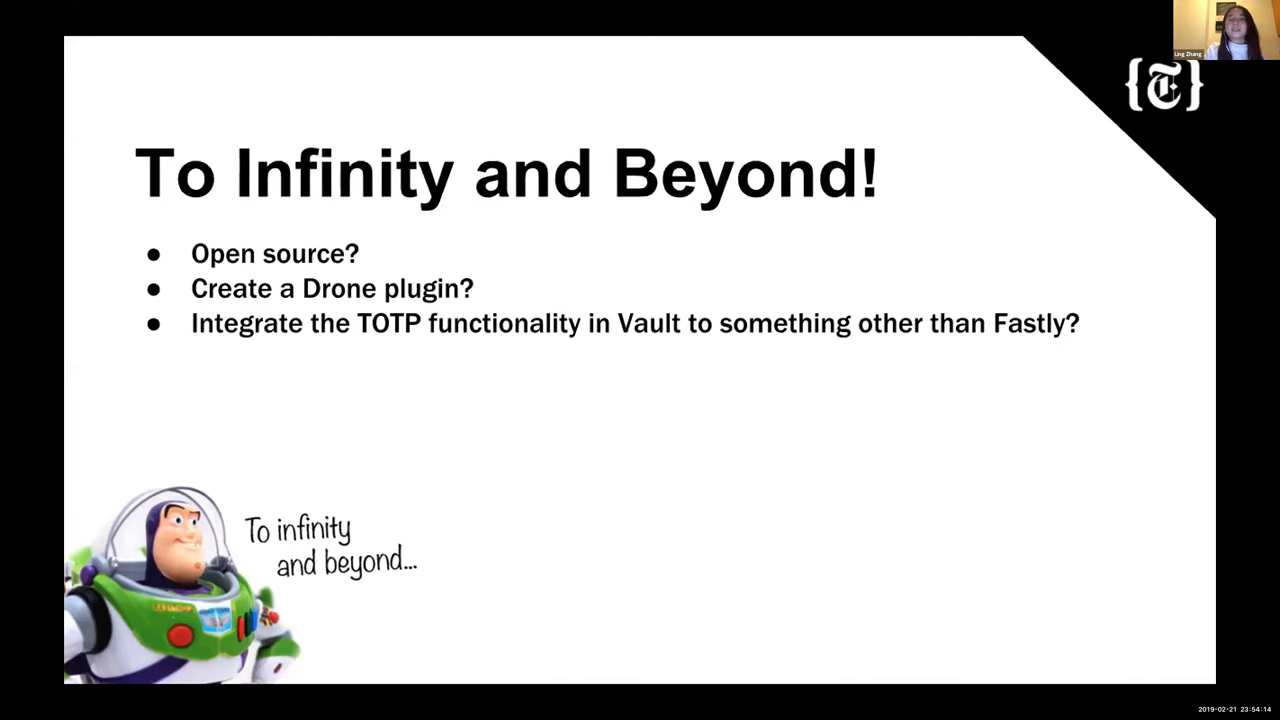
Advance the slideshow to slide 24, the closing Thank you! slide.
key(Right)
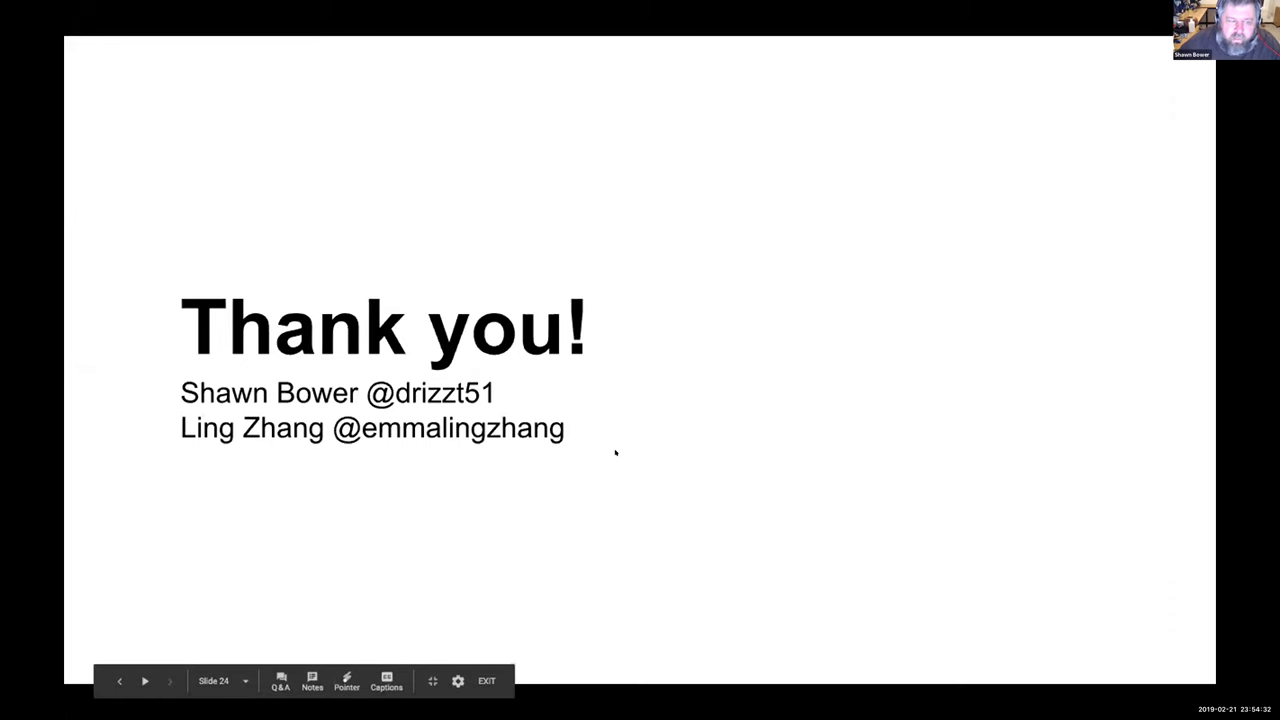
mouse_move(315, 367)
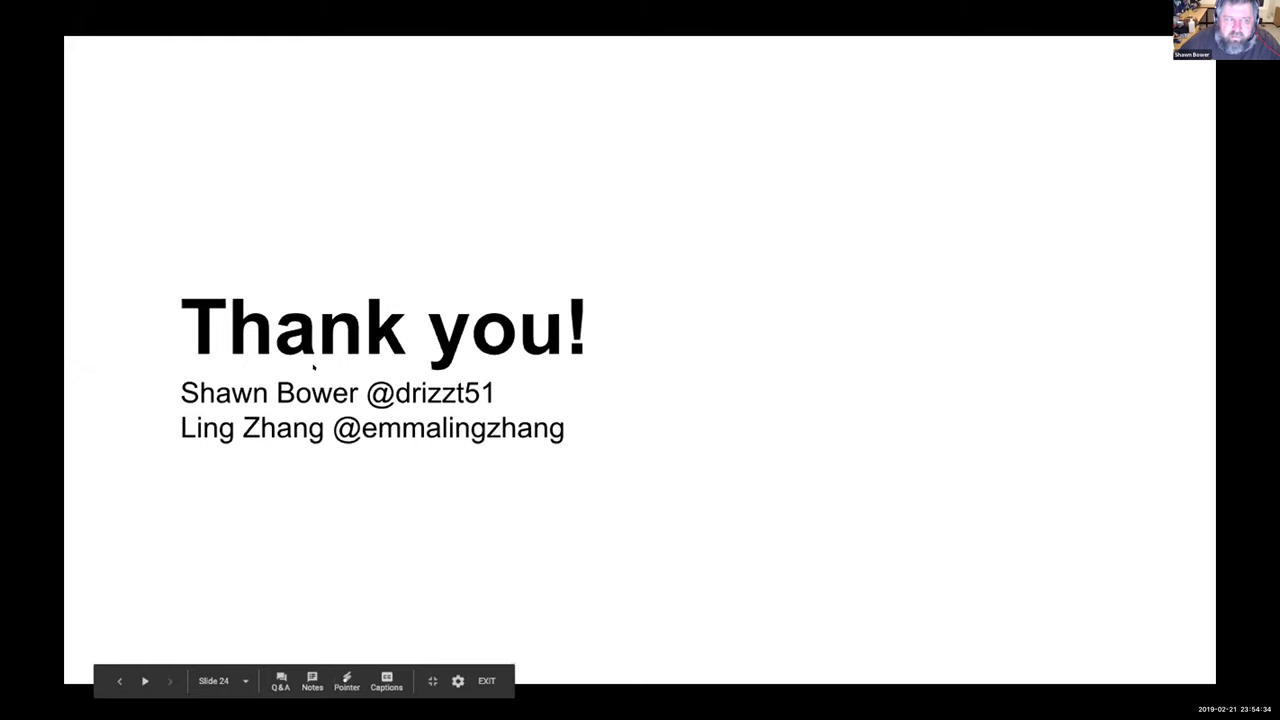